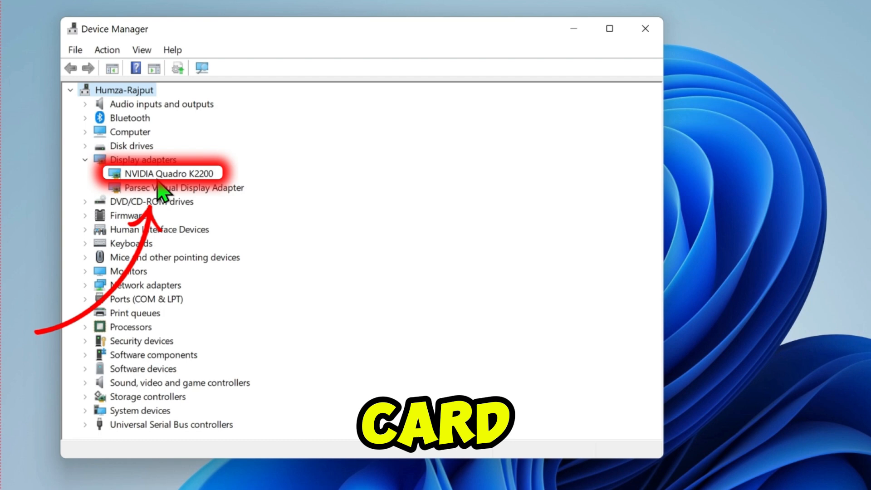
Step: Update the NVIDIA Quadro K2200 display adapter driver from its context menu
right_click(170, 173)
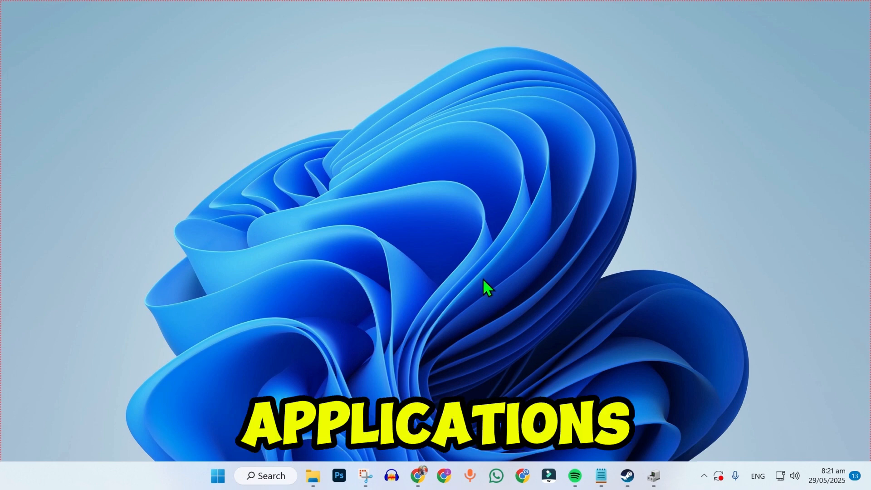
mouse_move(161, 476)
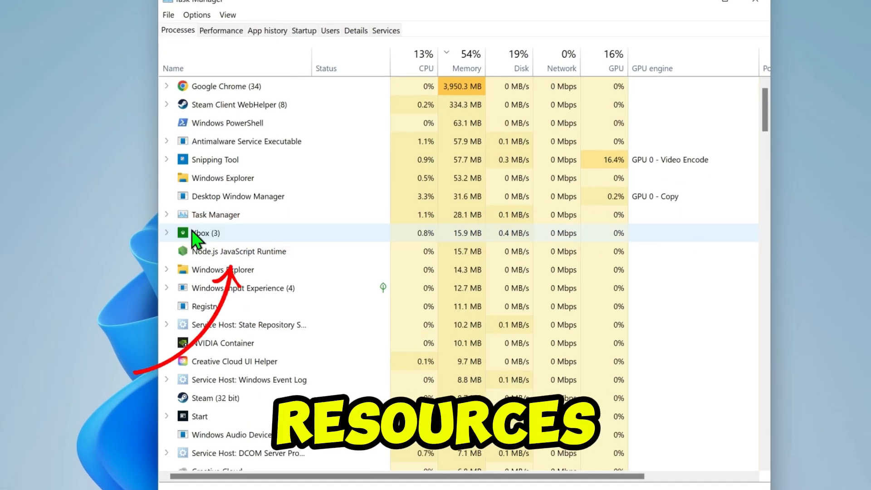
Step: End the Xbox background process in Task Manager and close the window
right_click(206, 233)
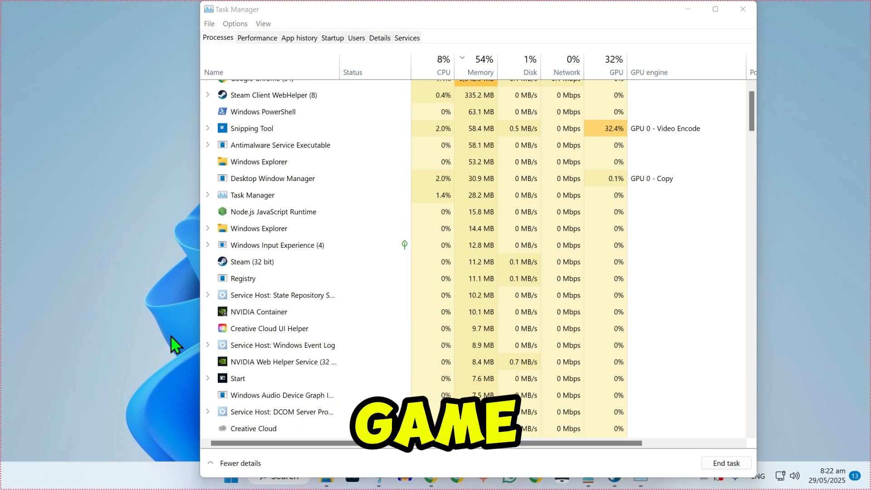
click(743, 9)
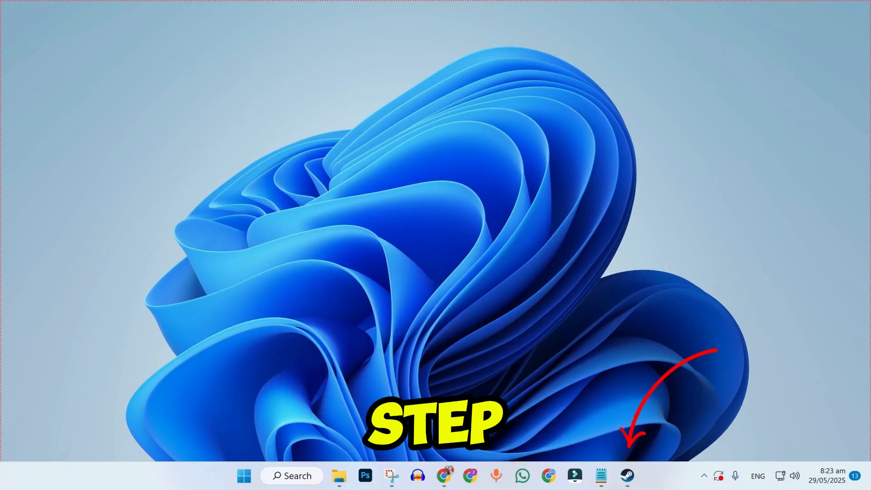
Step: Verify Marvel Rivals game files through its Steam Properties, Installed Files section
click(627, 476)
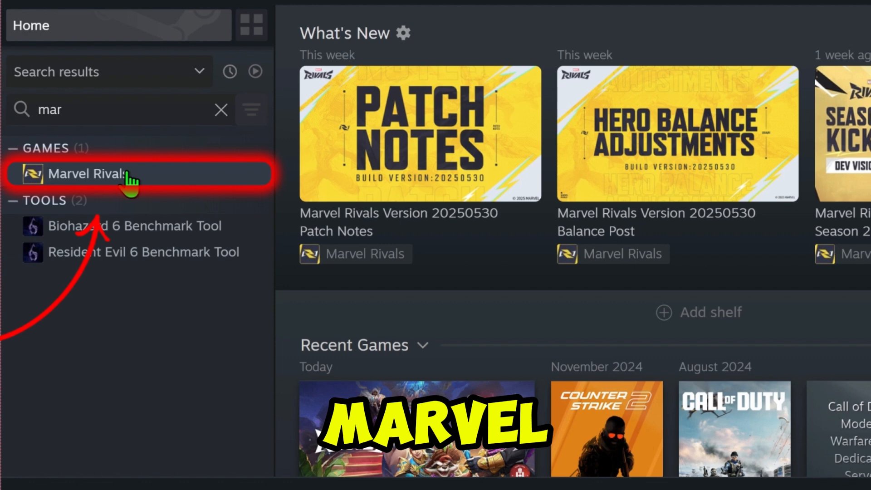
right_click(86, 173)
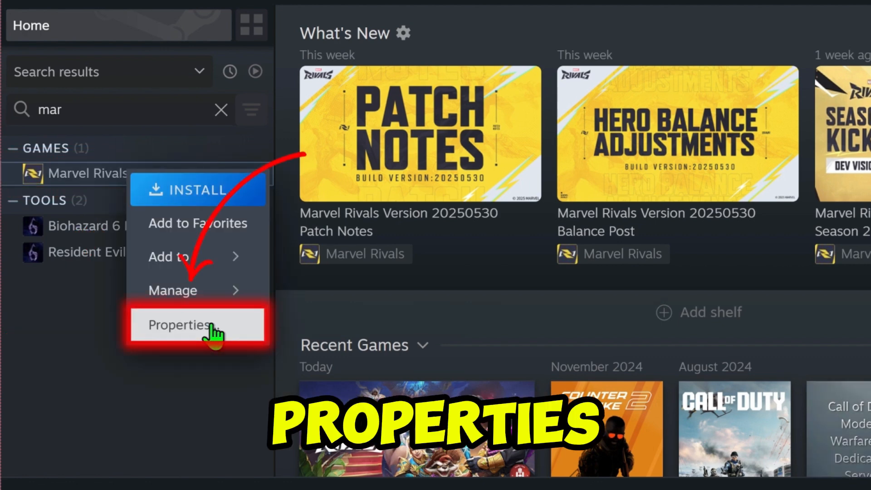
click(178, 324)
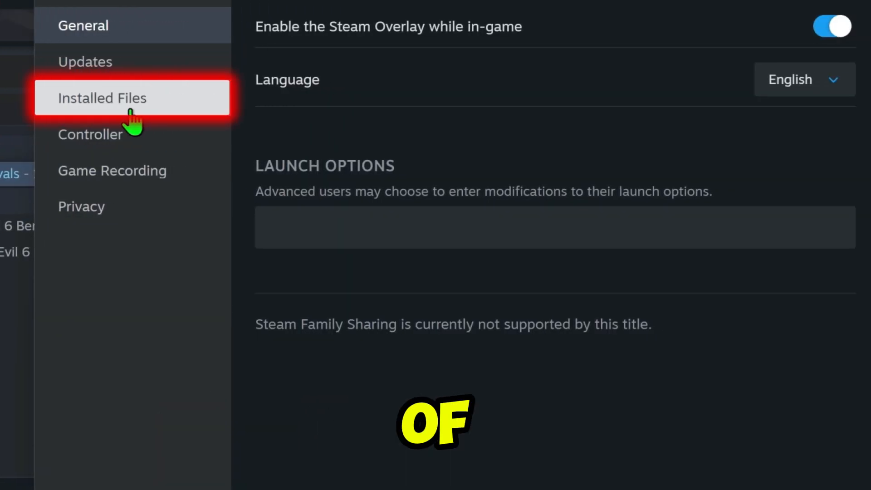
click(101, 98)
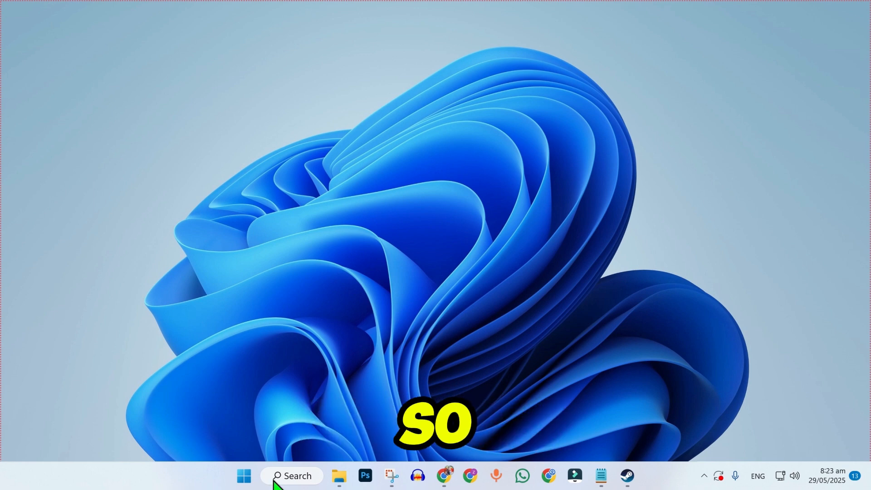
Step: Search 'adva' and open View advanced system settings
text(adva)
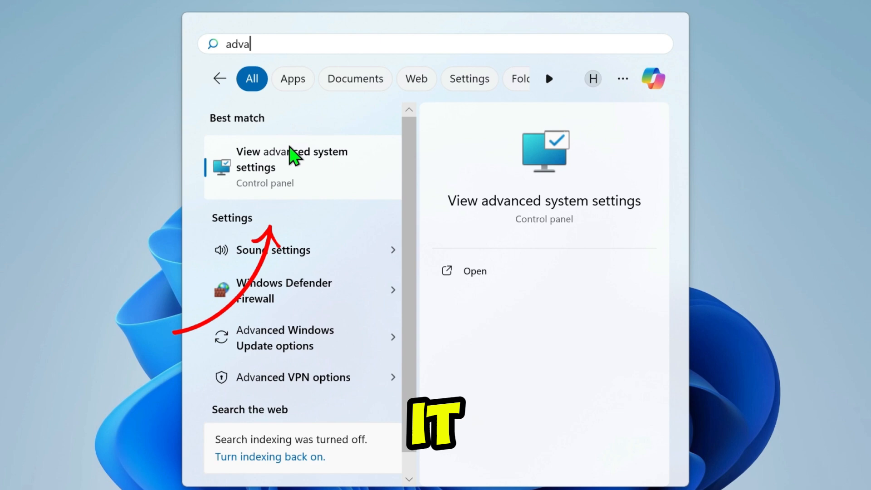
click(292, 159)
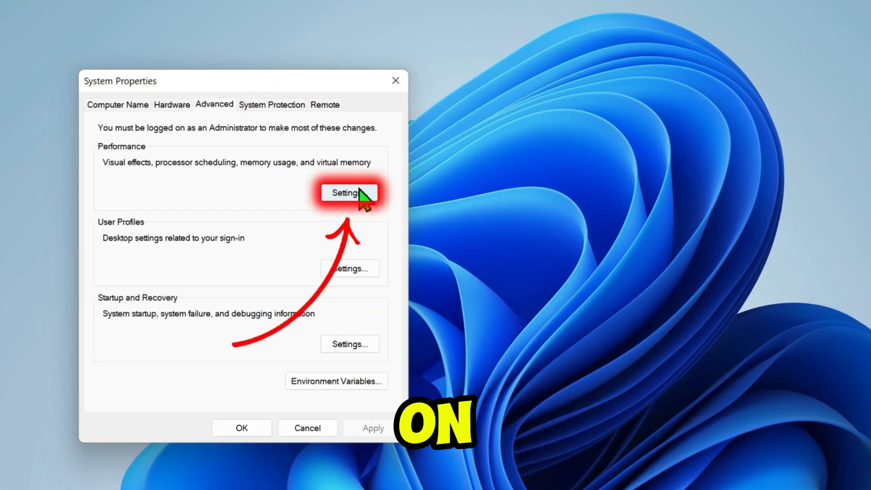
Step: Open the Virtual Memory dialog from Performance Options' Advanced settings
click(349, 192)
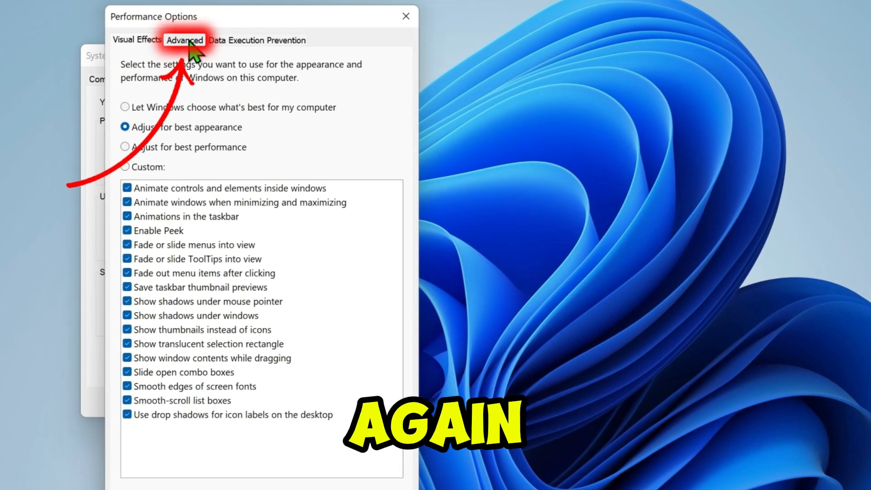
click(184, 40)
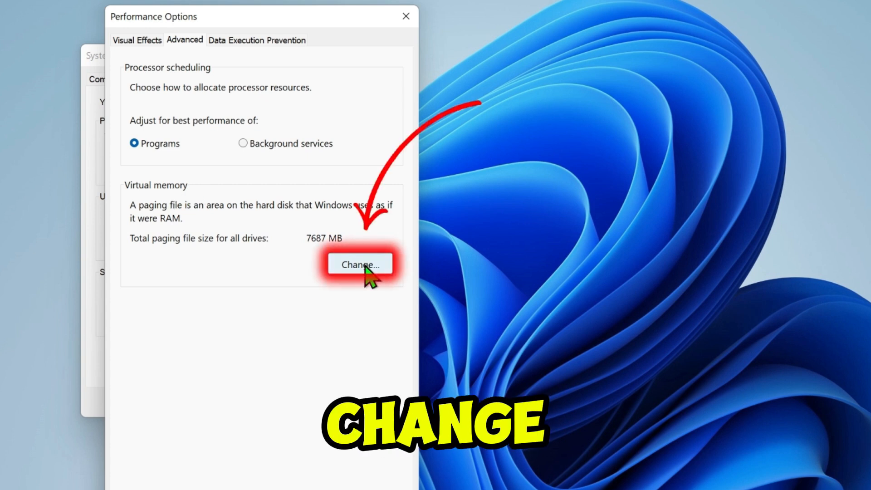
click(360, 264)
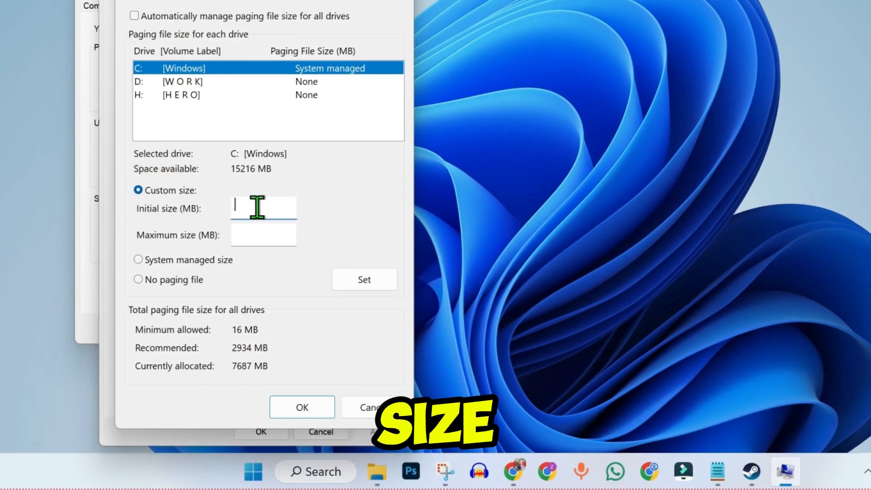
Step: Enter 16384 MB as drive C's custom paging file size
text(16384)
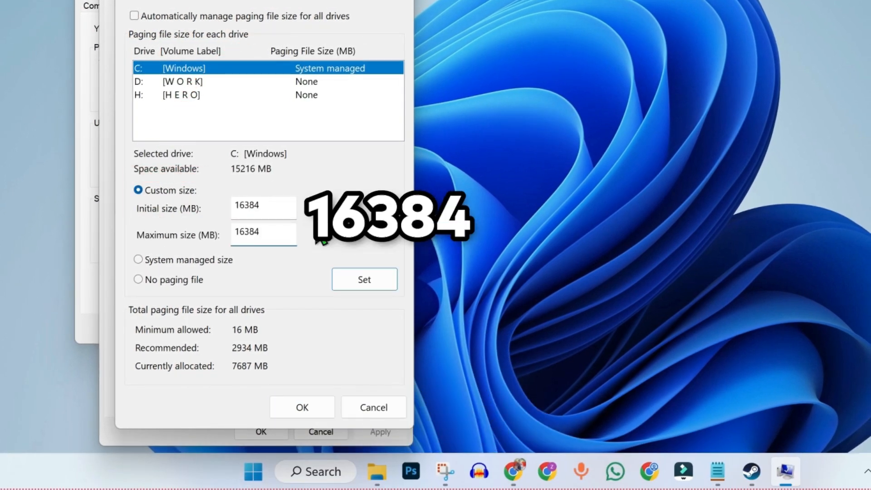